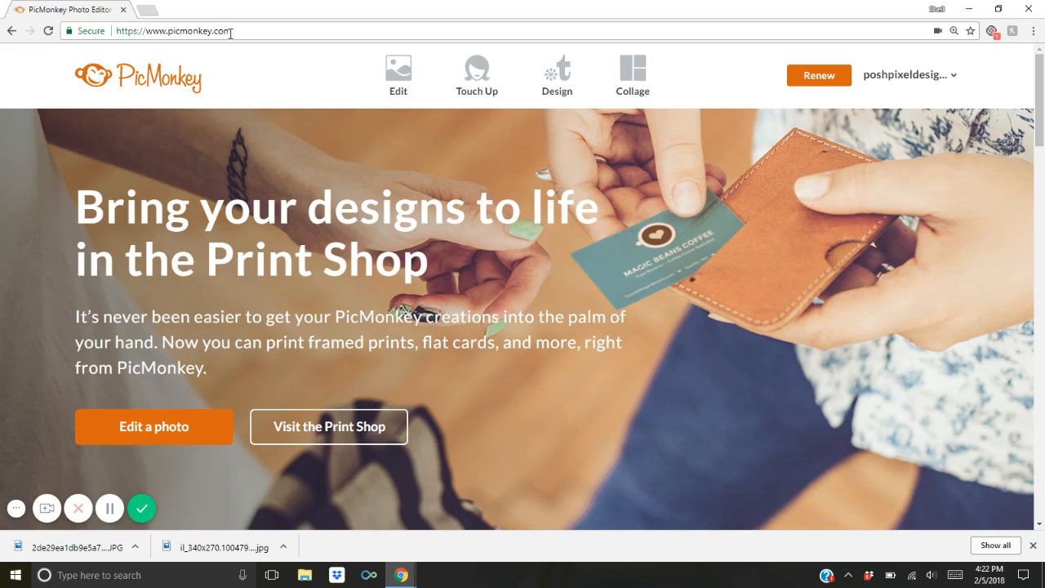
- Start editing a photo from the computer and browse the Desktop for the card image
{"action": "left_click", "coordinate": [476, 67]}
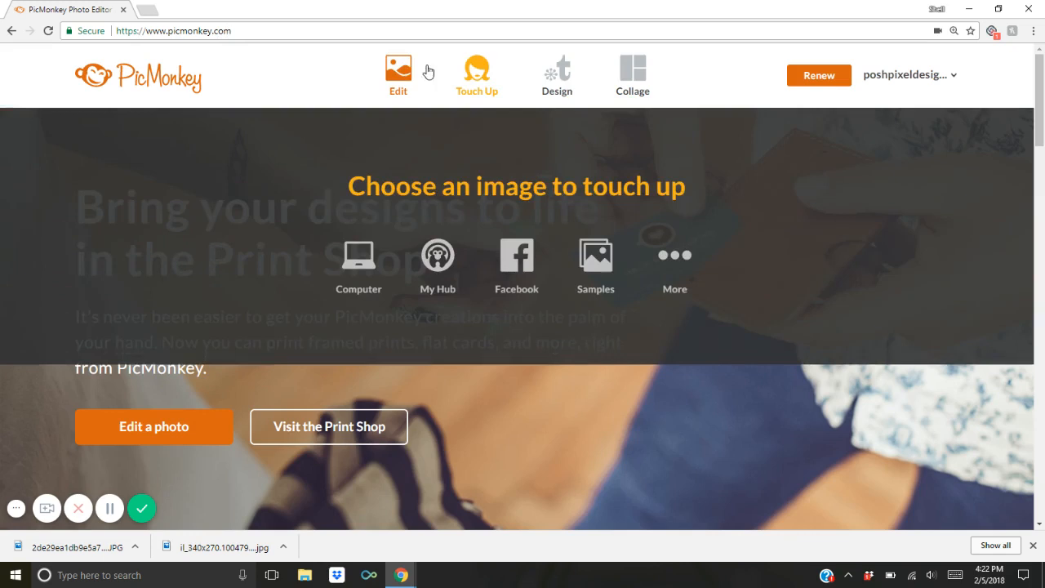
{"action": "left_click", "coordinate": [398, 67]}
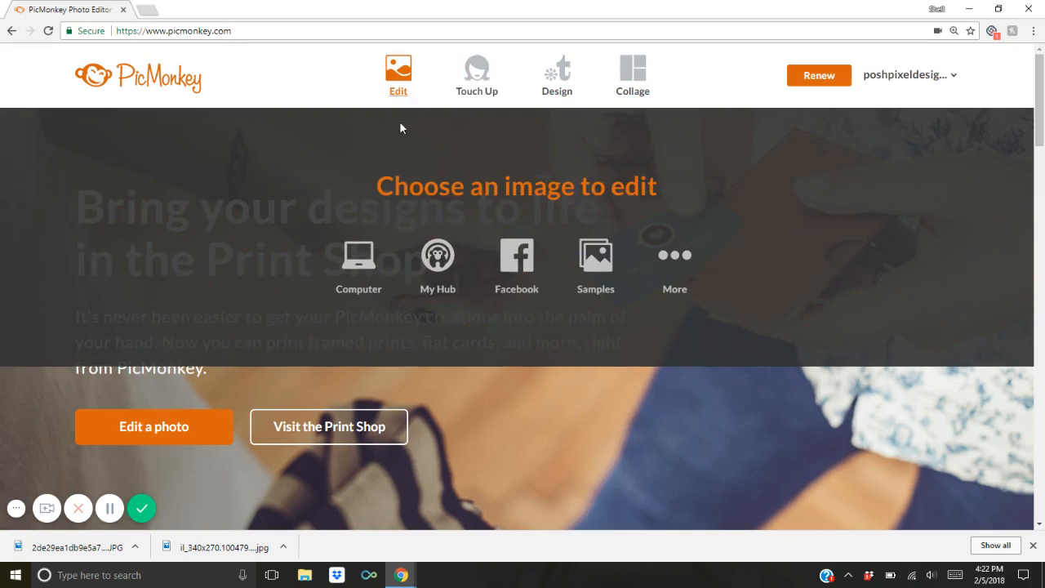
{"action": "left_click", "coordinate": [359, 255]}
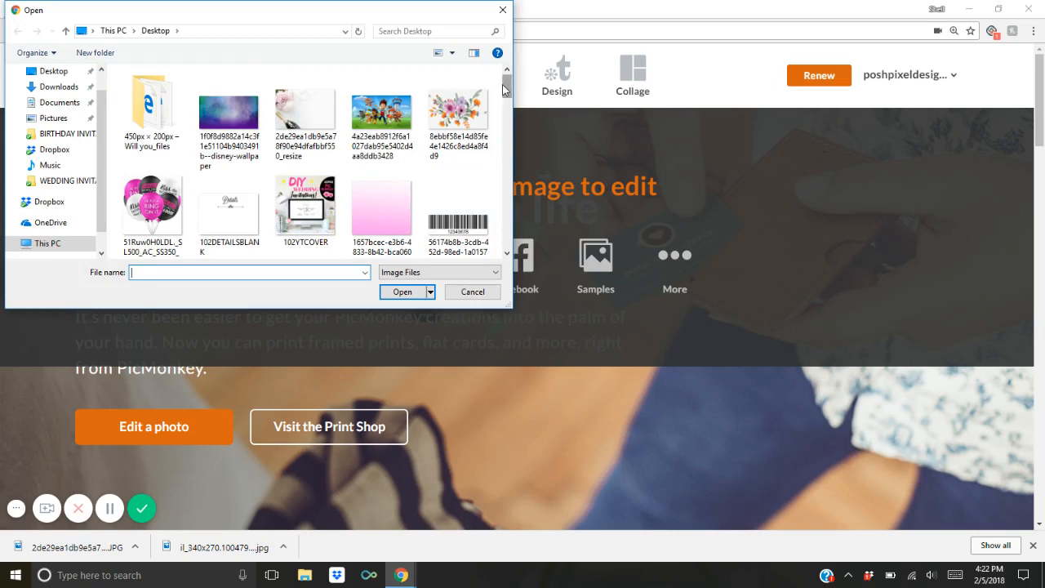
{"action": "scroll", "scroll_direction": "down", "scroll_amount": 3}
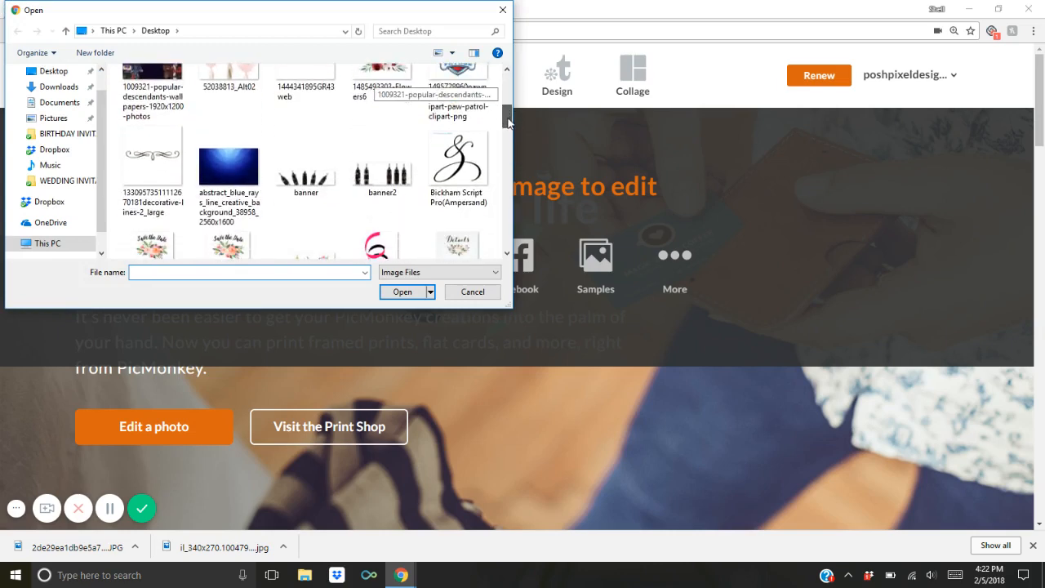
{"action": "scroll", "scroll_direction": "down", "scroll_amount": 3}
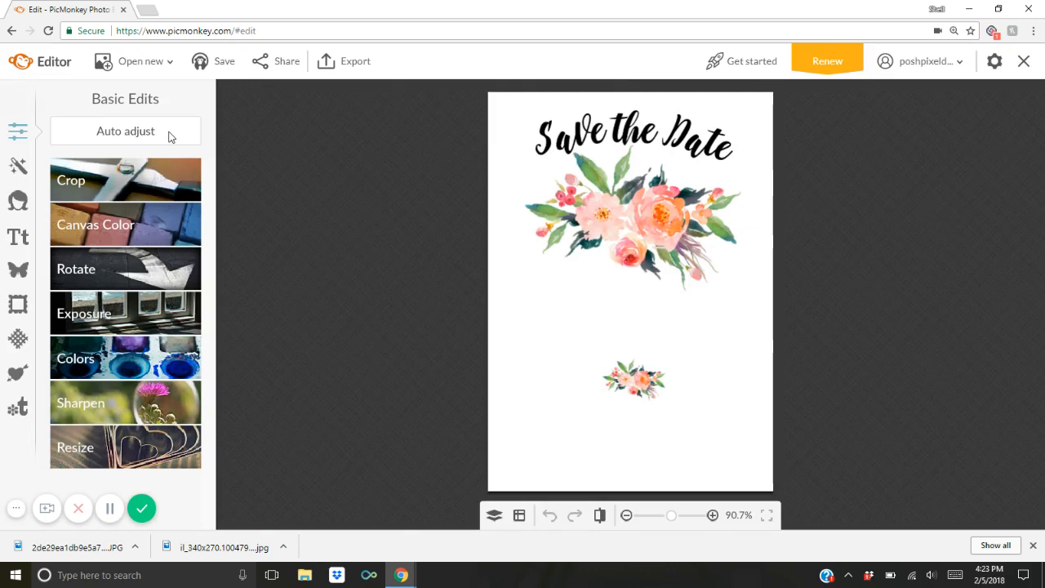
{"action": "mouse_move", "coordinate": [525, 108]}
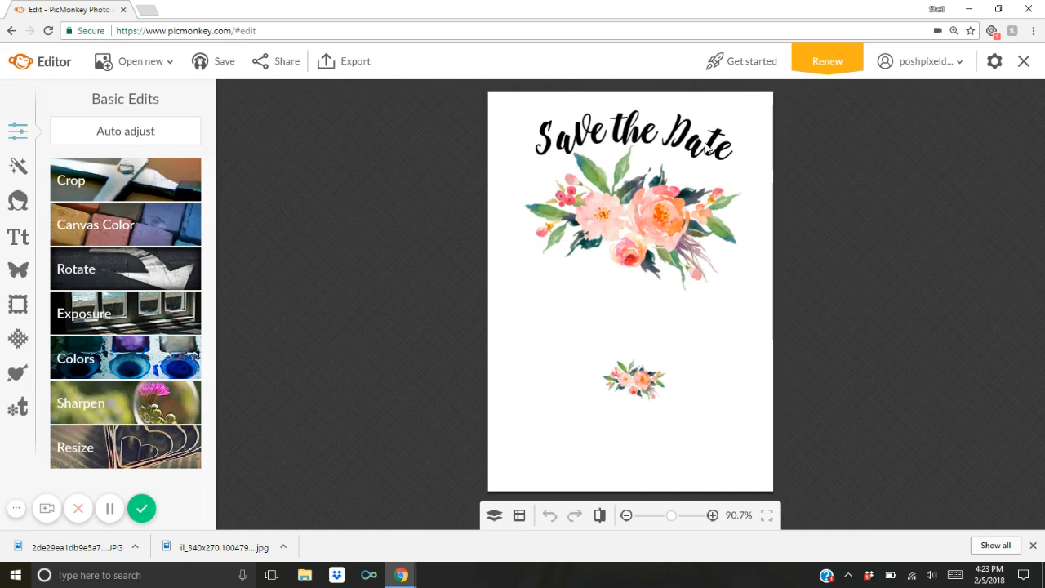
{"action": "mouse_move", "coordinate": [524, 385]}
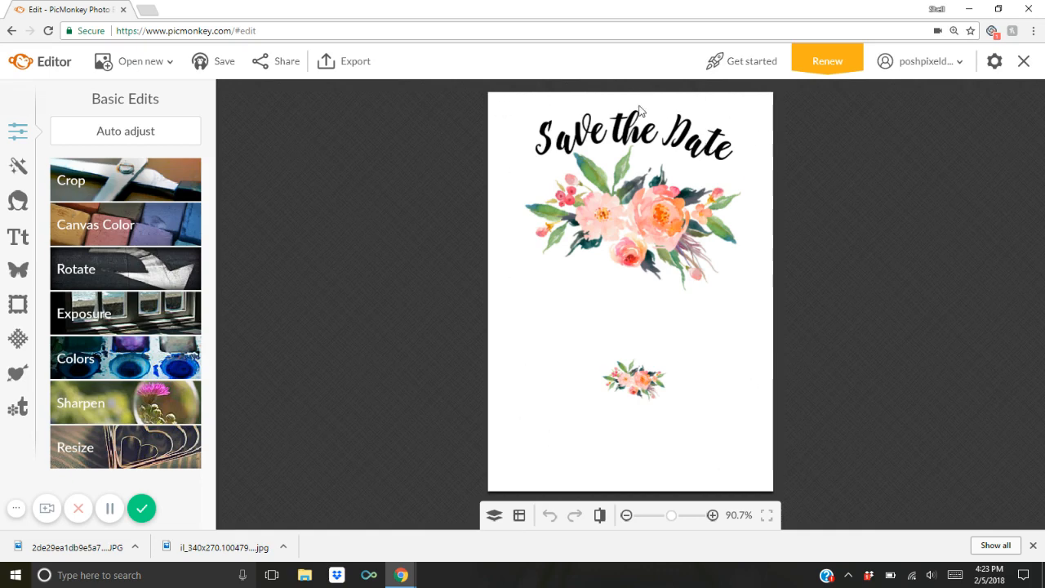
{"action": "mouse_move", "coordinate": [538, 447]}
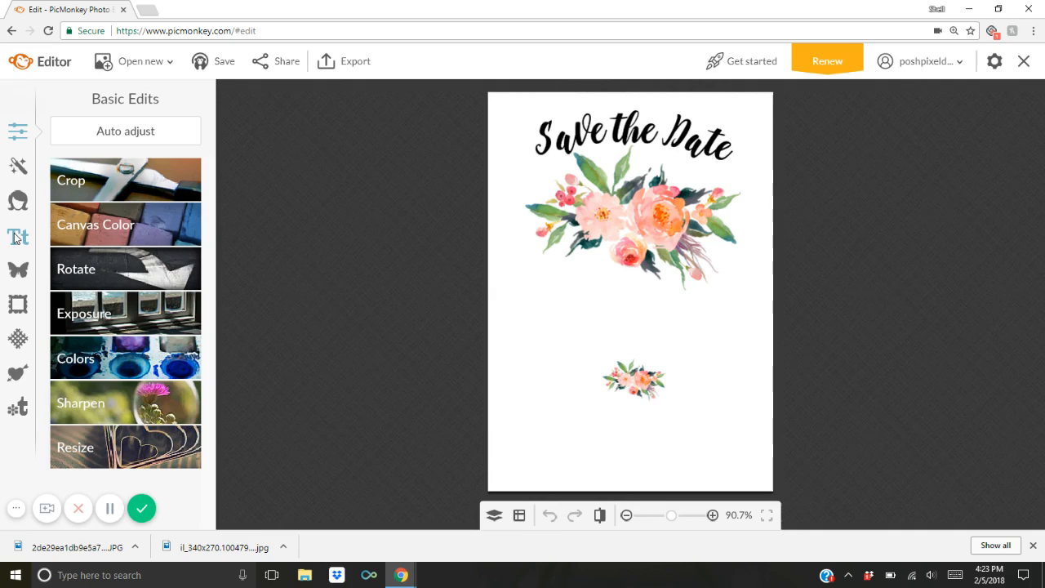
{"action": "mouse_move", "coordinate": [18, 237]}
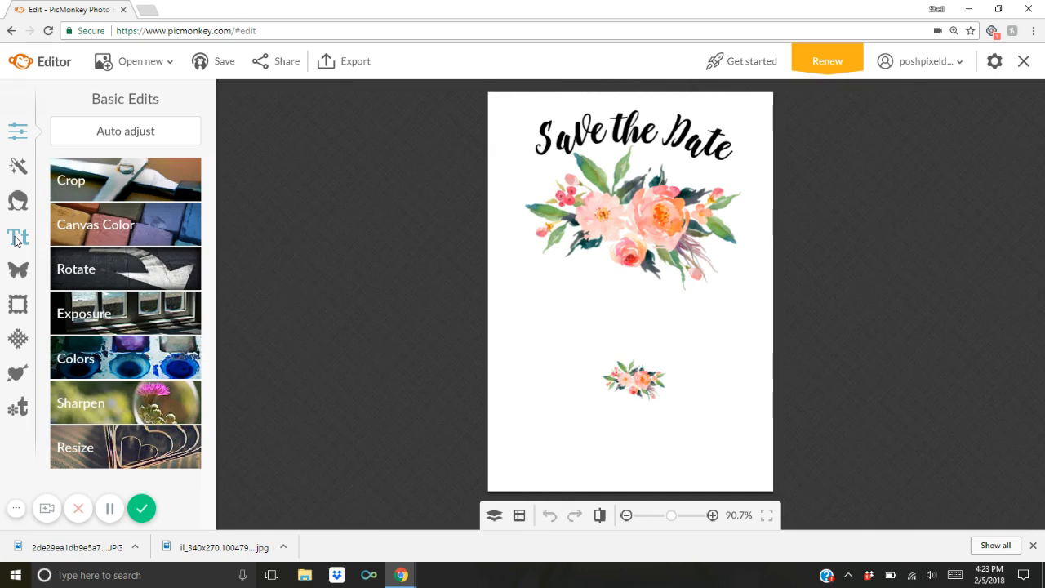
- Bring up the Text tool's font list and pick Geo Sans Light from Recent fonts
{"action": "left_click", "coordinate": [18, 237]}
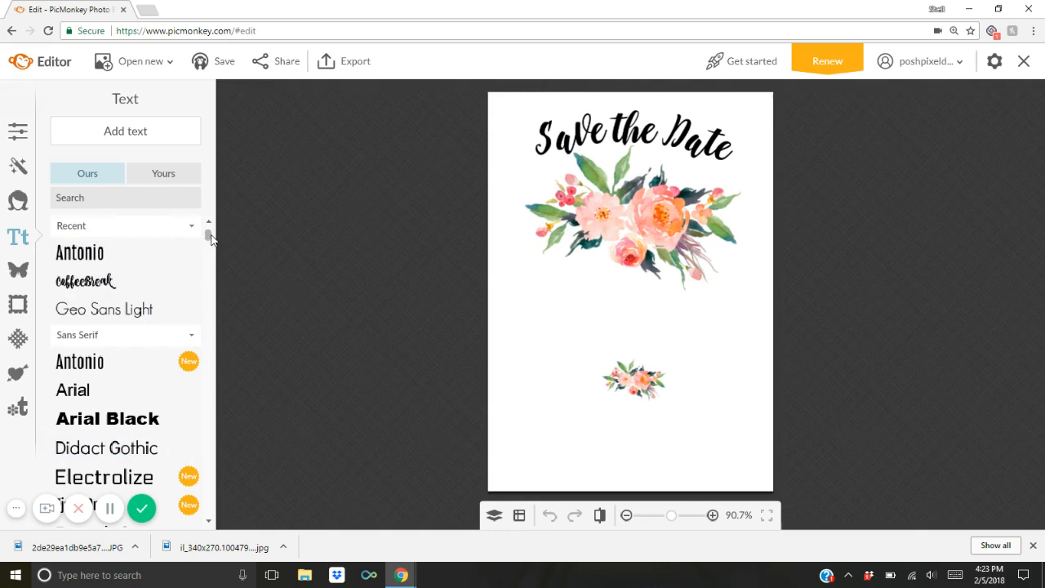
{"action": "scroll", "scroll_direction": "down", "scroll_amount": 3}
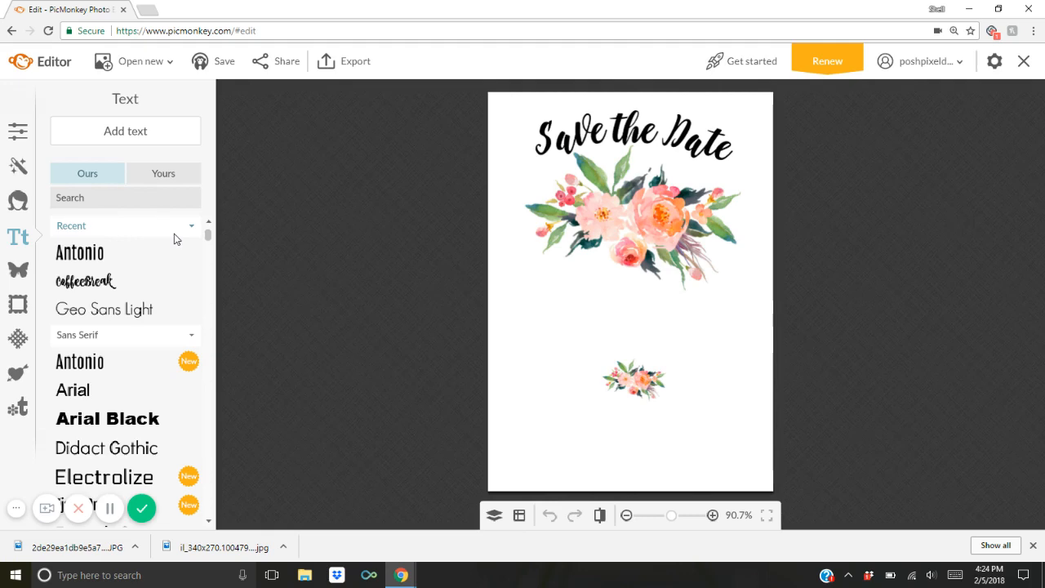
{"action": "mouse_move", "coordinate": [127, 313]}
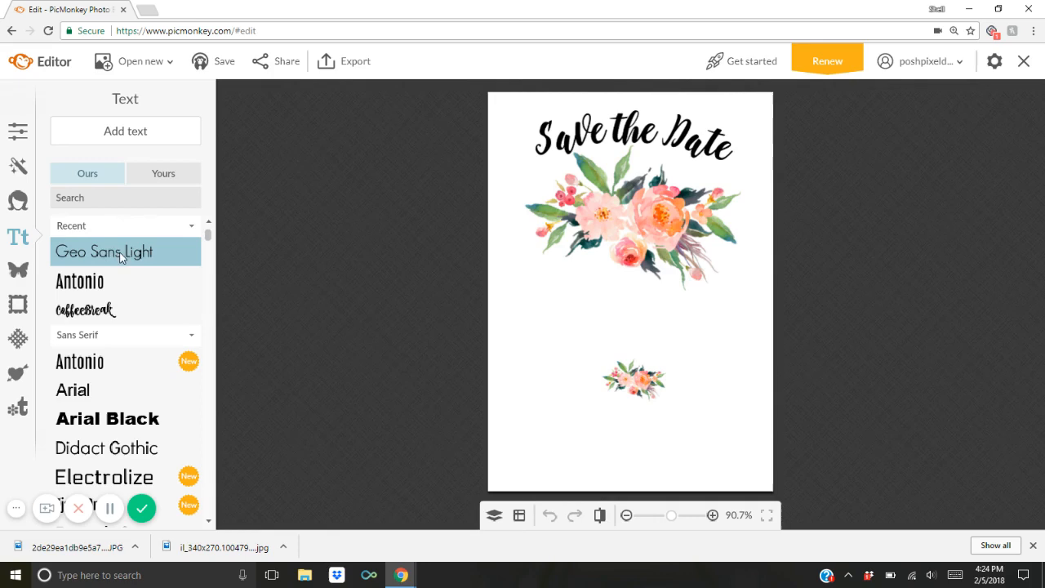
{"action": "mouse_move", "coordinate": [144, 134]}
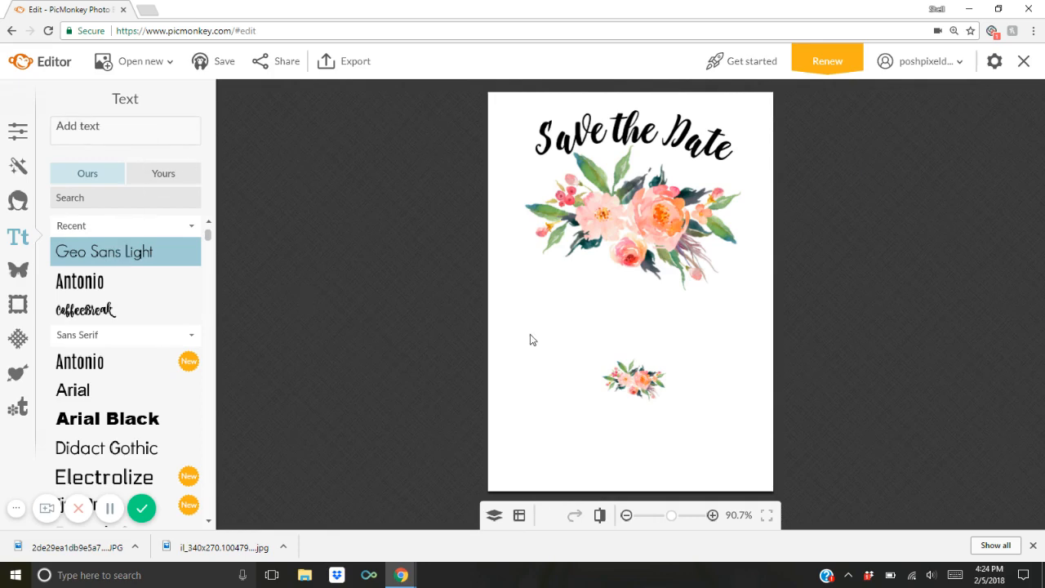
- Add a text box reading FOR THE WEDDING OF and shrink it to size 24 on one line
{"action": "left_click", "coordinate": [124, 131]}
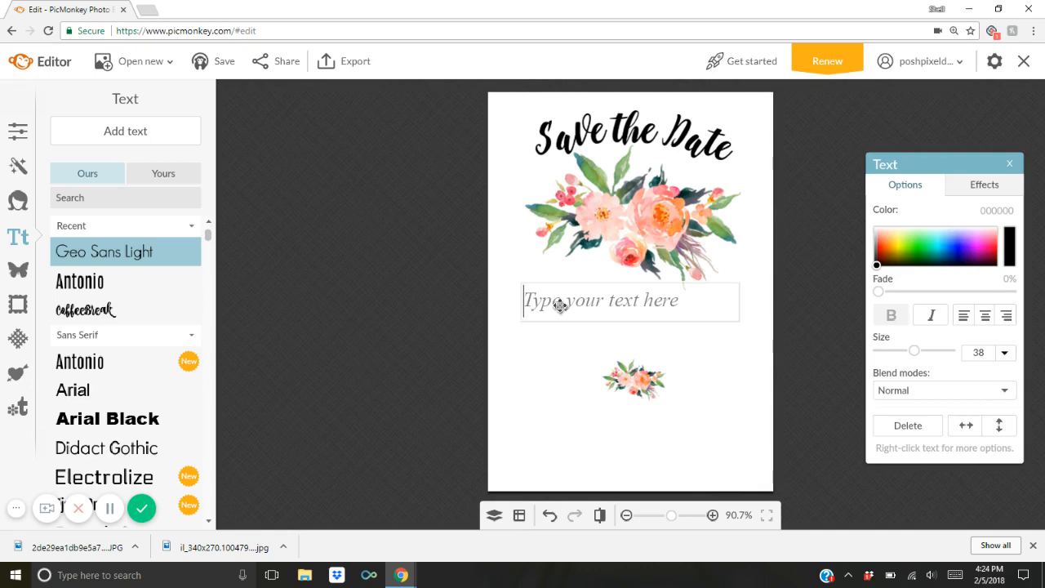
{"action": "type", "text": "FOR THE WEDDING OF"}
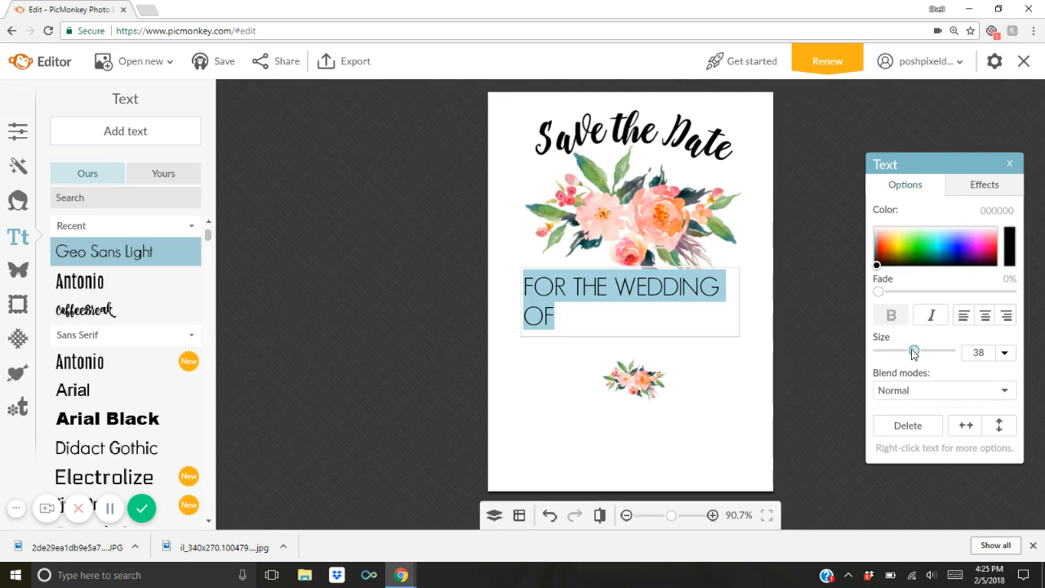
{"action": "left_click_drag", "start_coordinate": [914, 349], "coordinate": [904, 349]}
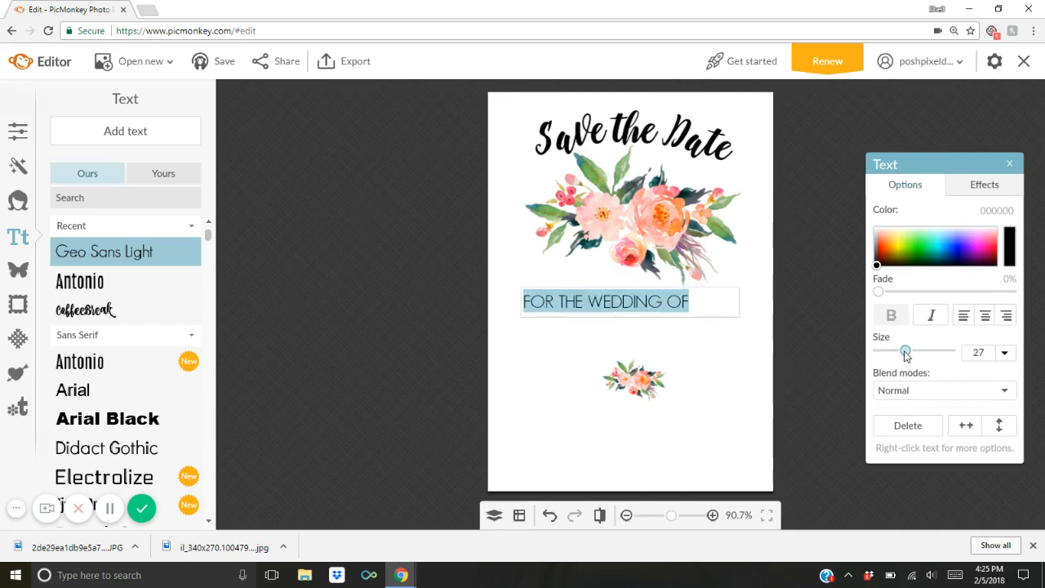
{"action": "left_click", "coordinate": [984, 313]}
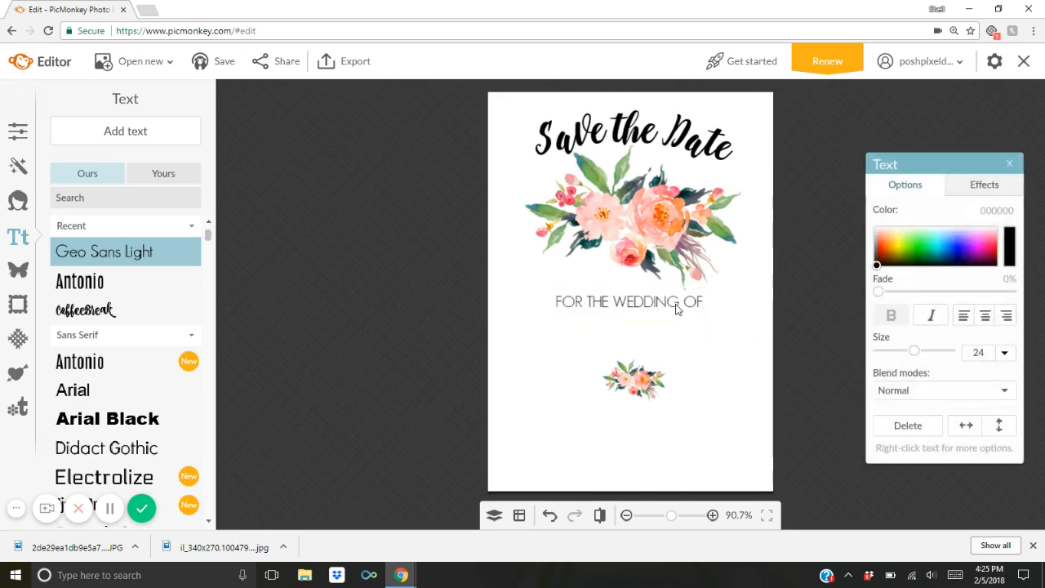
{"action": "left_click", "coordinate": [673, 300]}
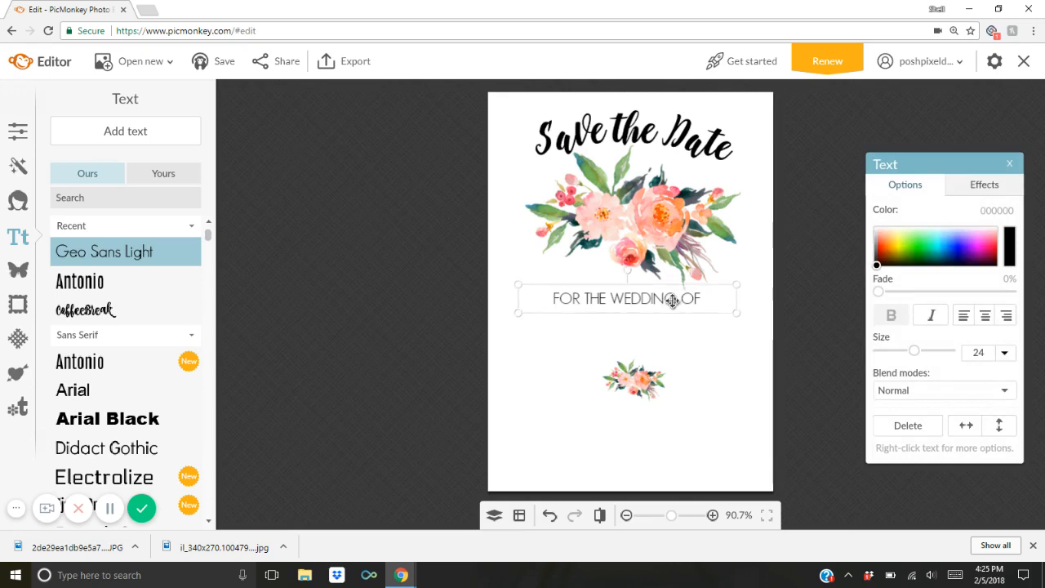
- Duplicate the wedding line and reword the copy to MELISSA & JOSHUA
{"action": "right_click", "coordinate": [673, 300]}
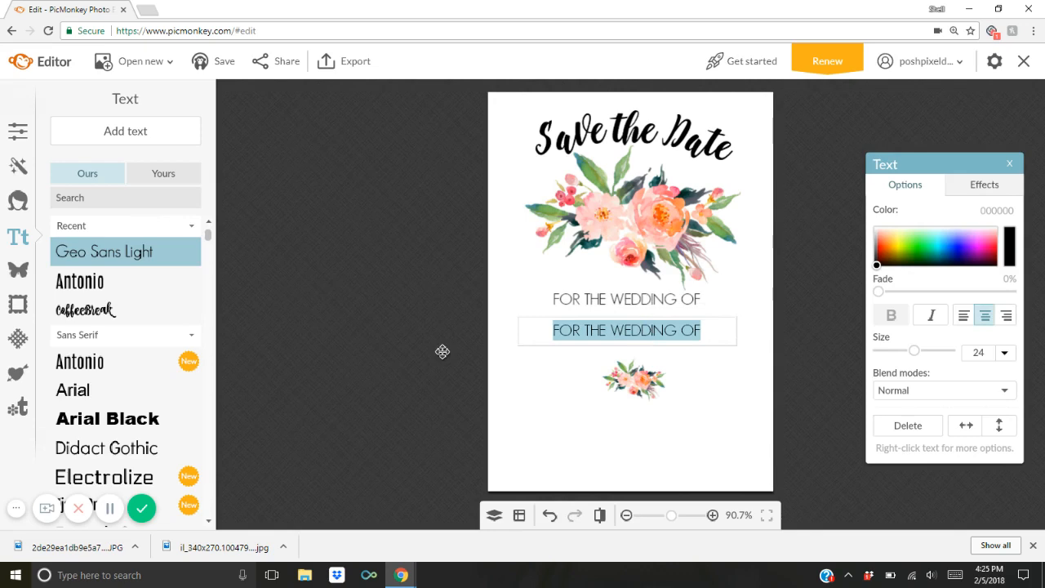
{"action": "type", "text": "ME"}
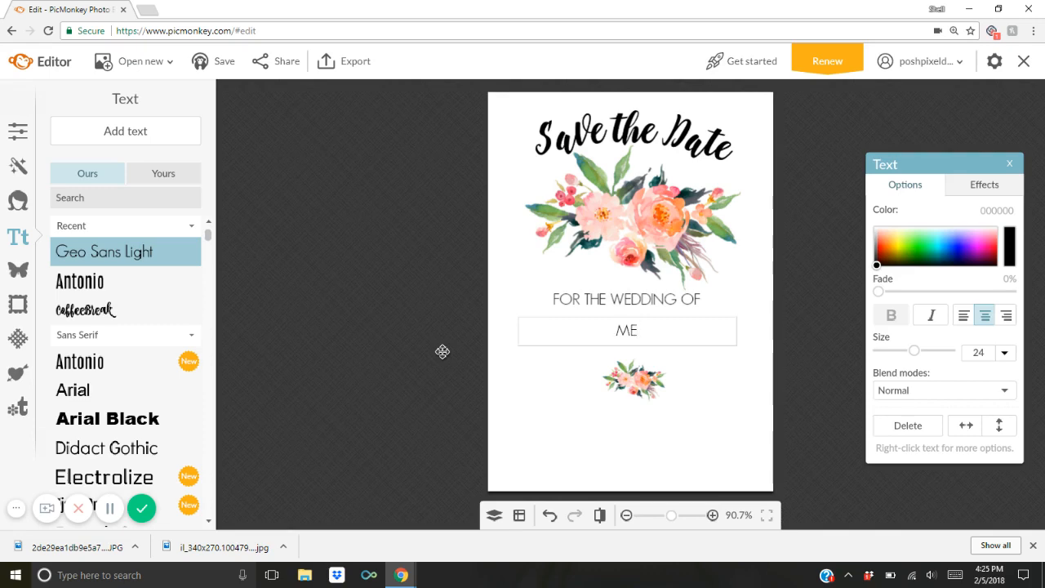
{"action": "type", "text": "MELISSA &"}
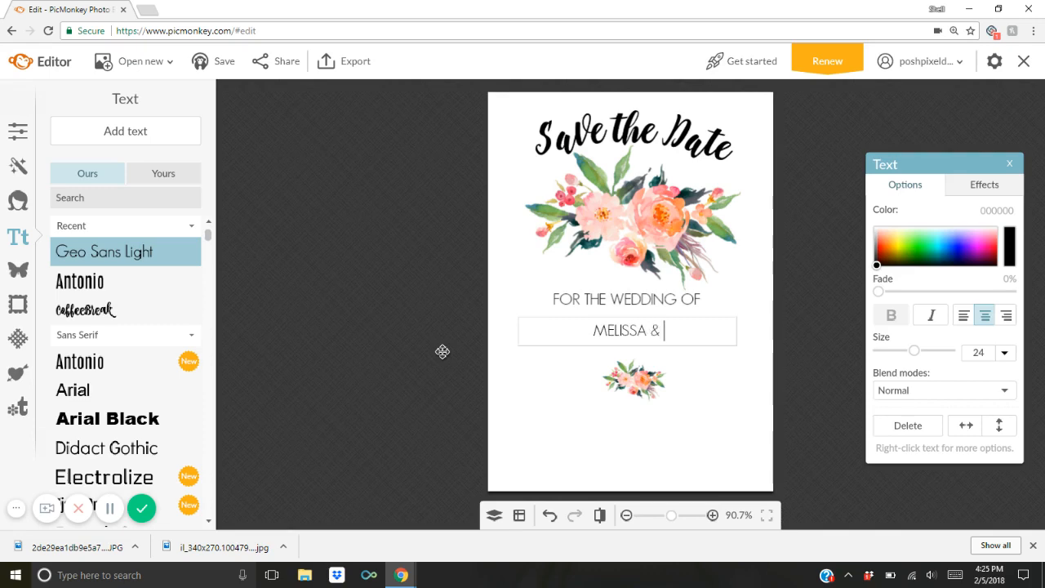
{"action": "type", "text": "JOSHUA"}
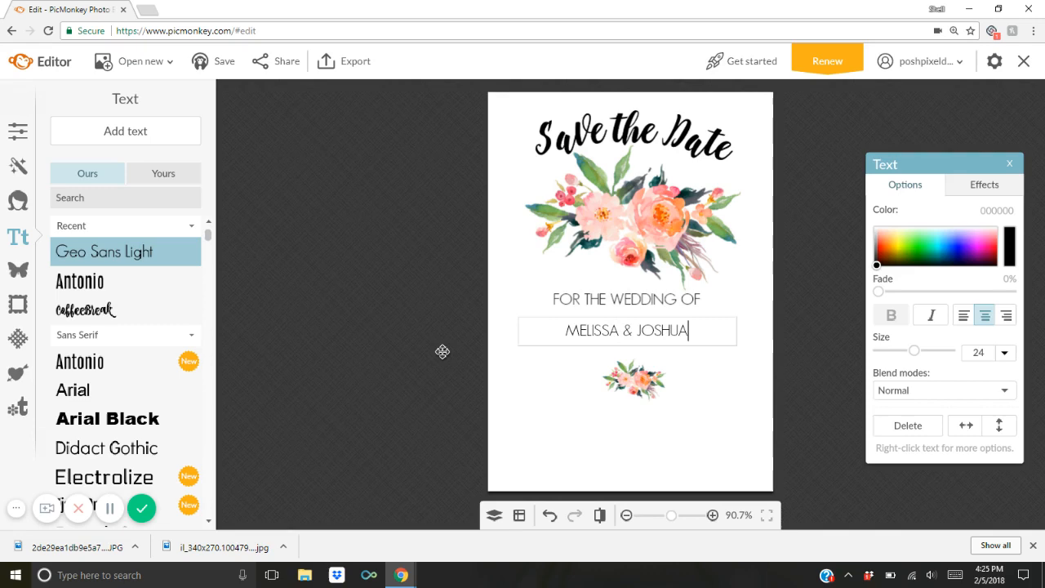
{"action": "triple_click", "coordinate": [627, 329]}
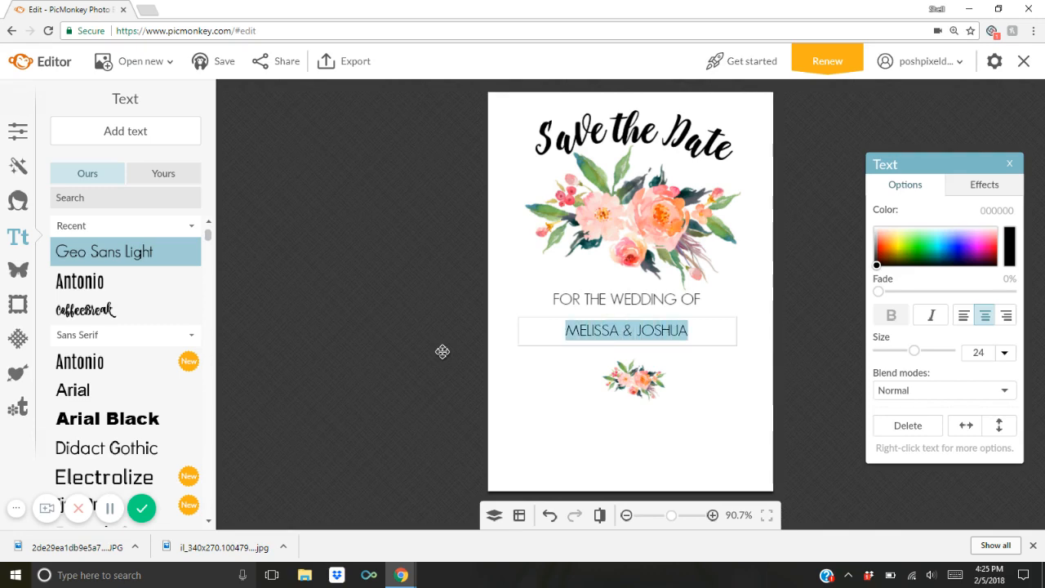
{"action": "mouse_move", "coordinate": [902, 356]}
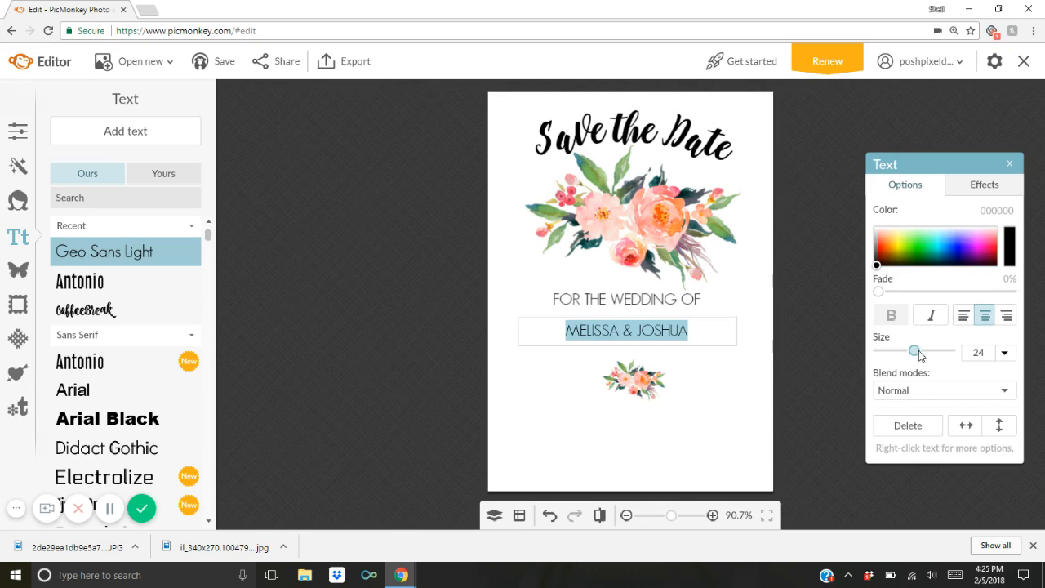
- Enlarge the names to size 38 and centre them under the wedding line
{"action": "left_click_drag", "start_coordinate": [914, 350], "coordinate": [924, 349]}
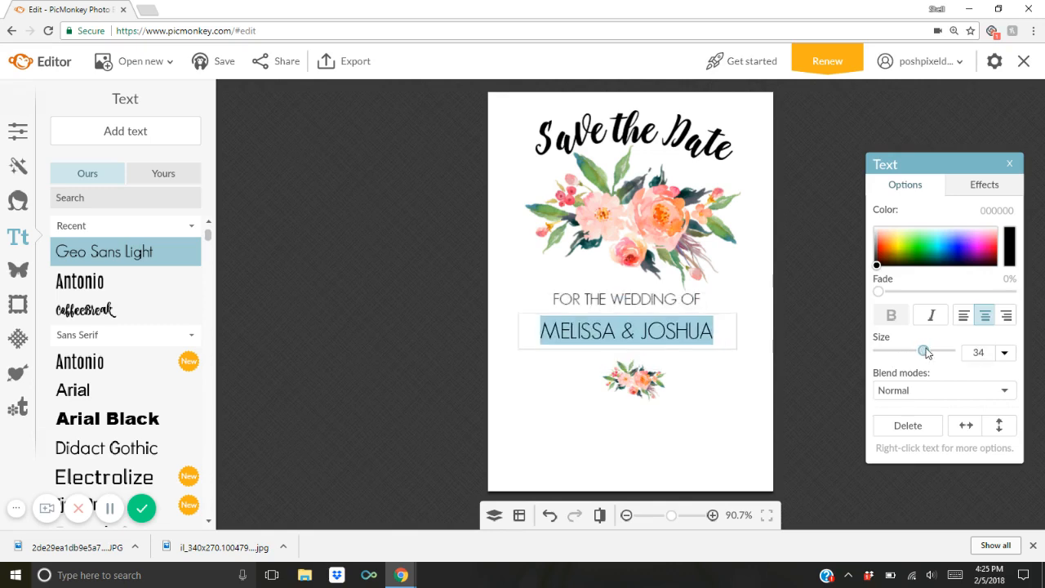
{"action": "left_click", "coordinate": [758, 339]}
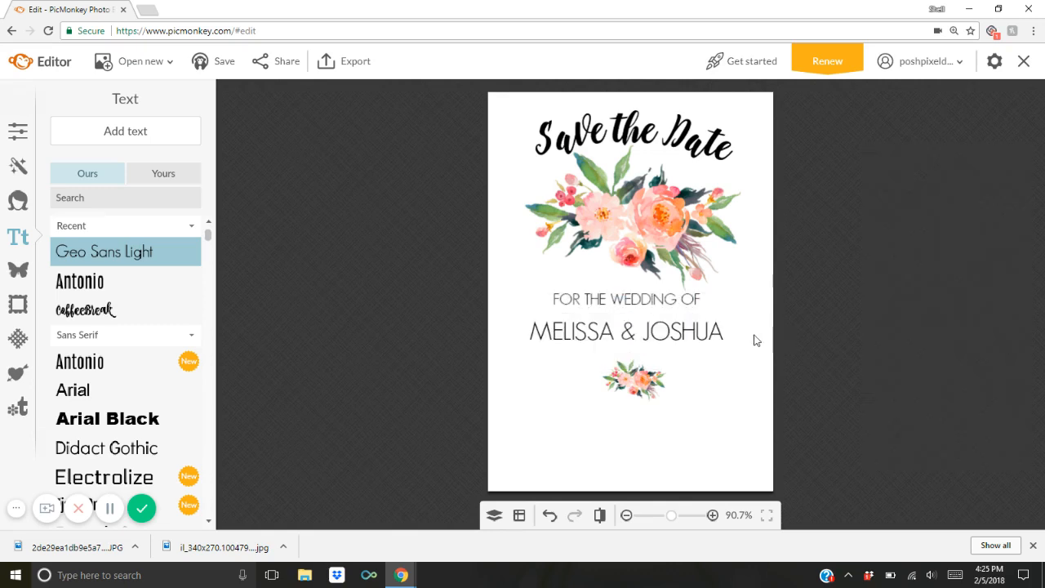
{"action": "left_click", "coordinate": [627, 331]}
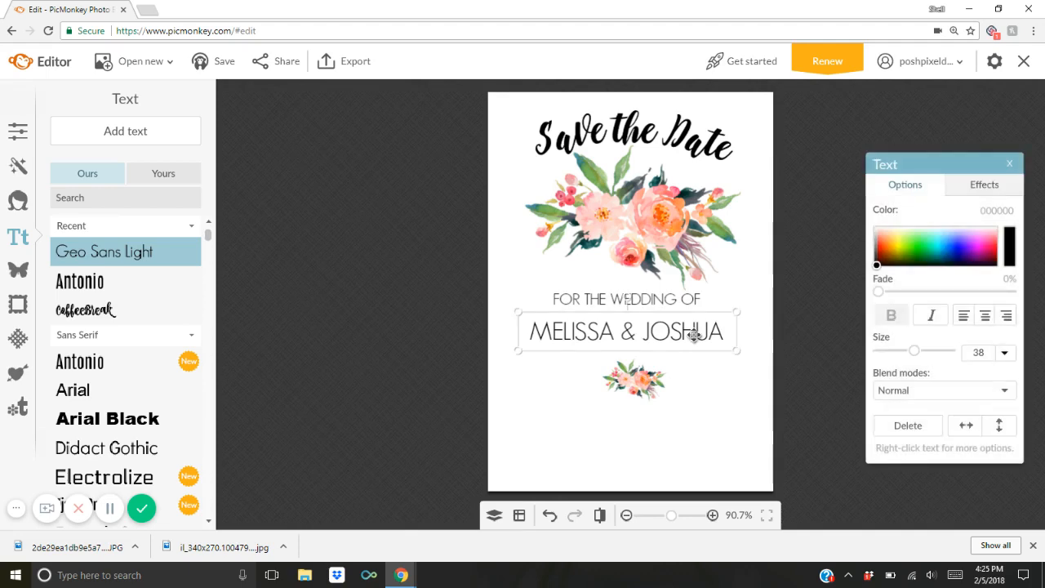
{"action": "left_click", "coordinate": [984, 314]}
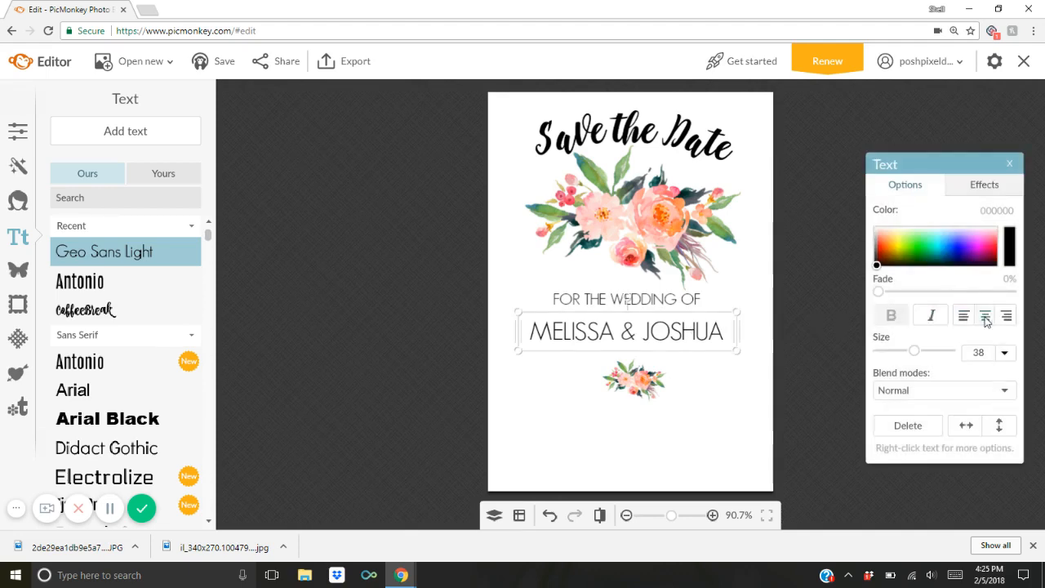
{"action": "left_click", "coordinate": [823, 326]}
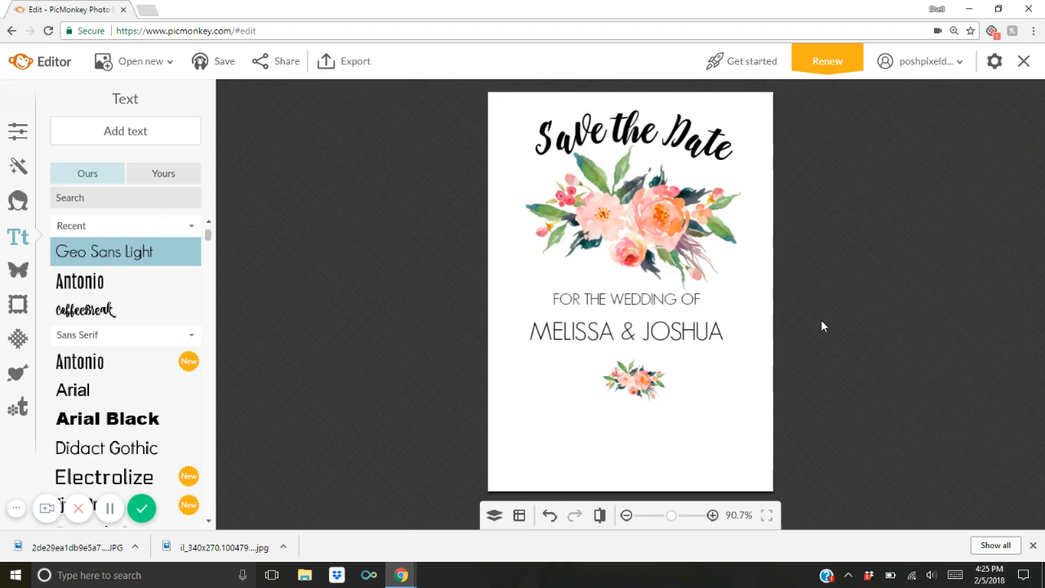
- Duplicate the wedding line below the sprig reading JUNE 22, 2019 and DALLAS, TEXAS
{"action": "left_click", "coordinate": [625, 299]}
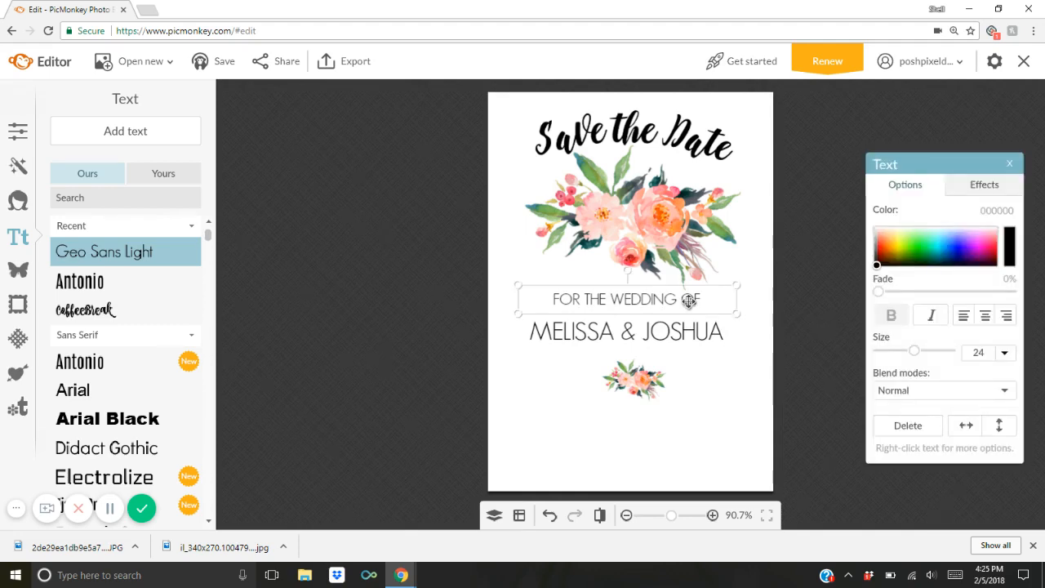
{"action": "right_click", "coordinate": [689, 300]}
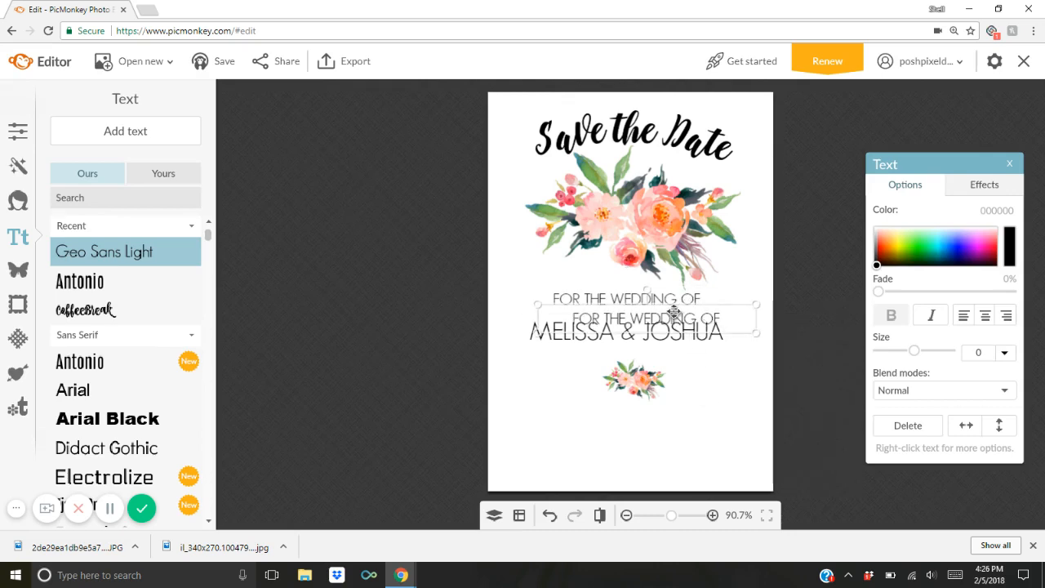
{"action": "left_click_drag", "start_coordinate": [645, 318], "coordinate": [629, 418]}
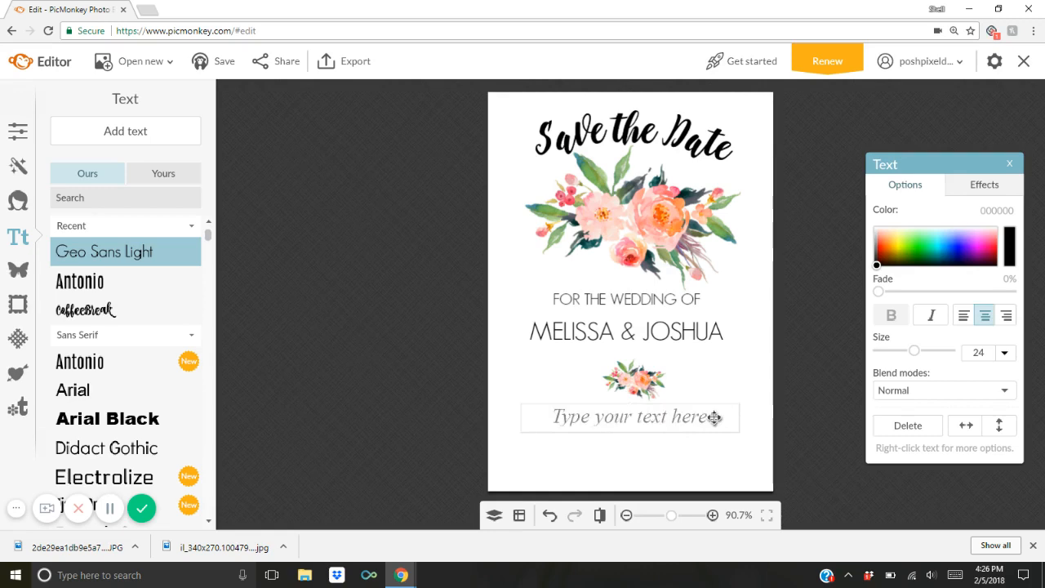
{"action": "type", "text": "JUNE 22, 2019"}
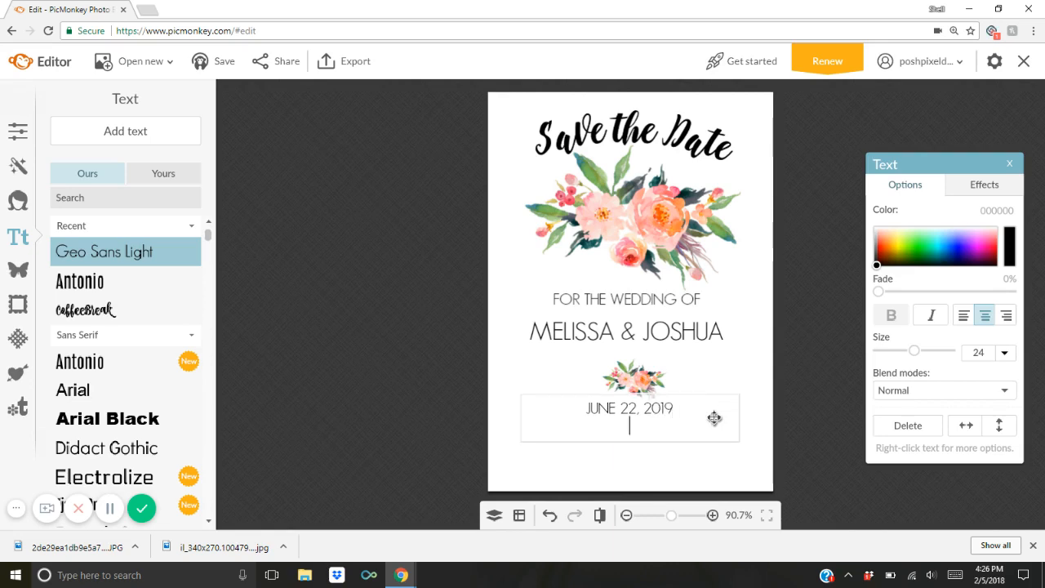
{"action": "type", "text": "DALLAS, TEXAS"}
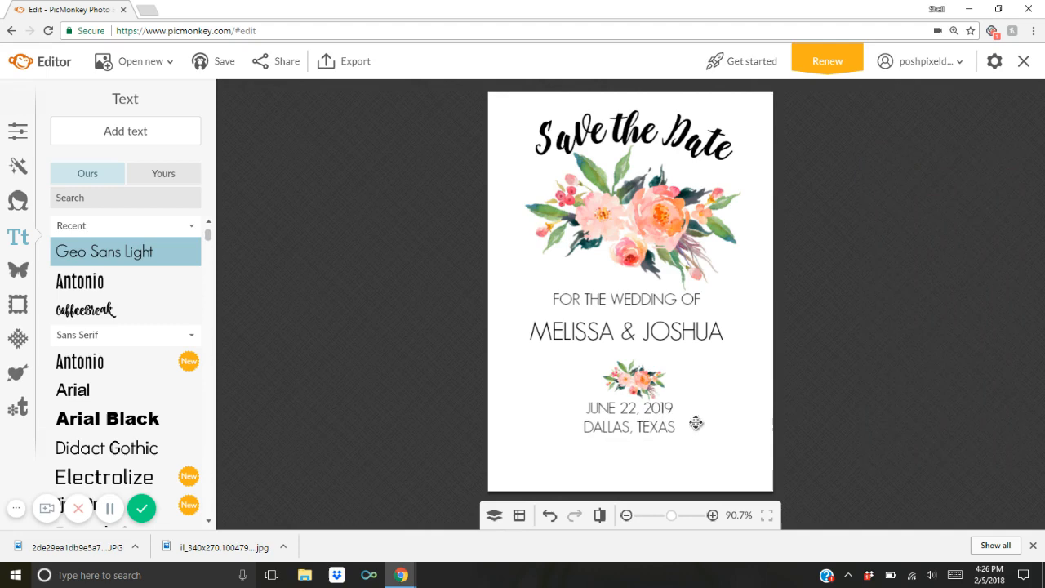
{"action": "left_click", "coordinate": [630, 417]}
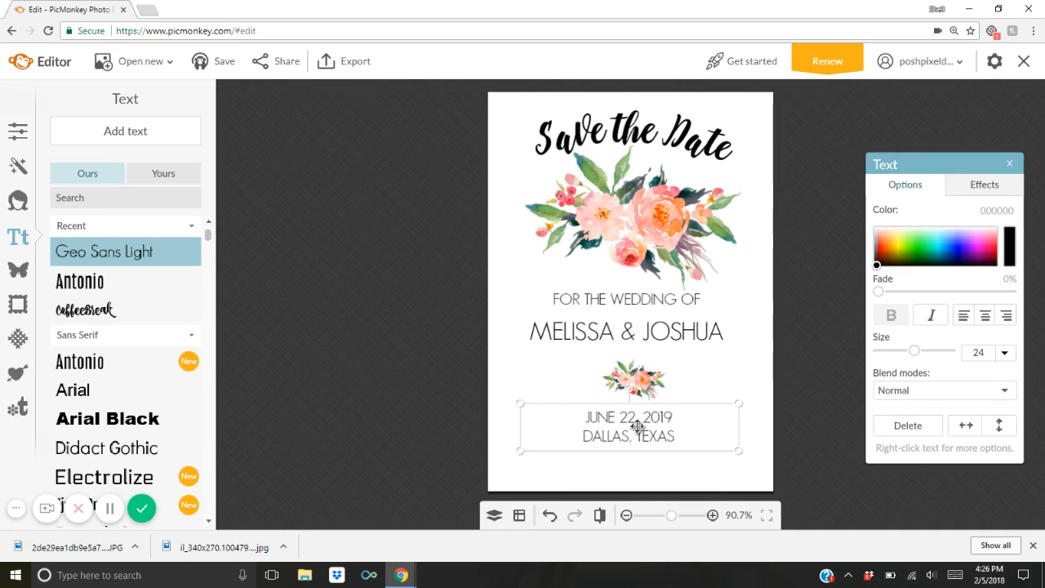
- Choose the CoffeeBreak brush-script font from the Recent fonts list
{"action": "left_click", "coordinate": [403, 333]}
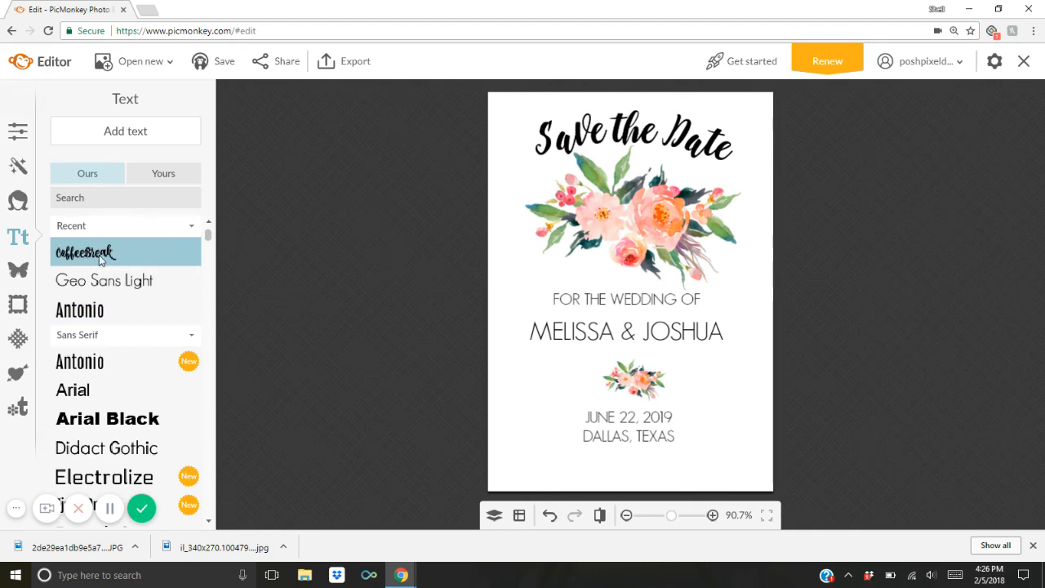
{"action": "mouse_move", "coordinate": [209, 236]}
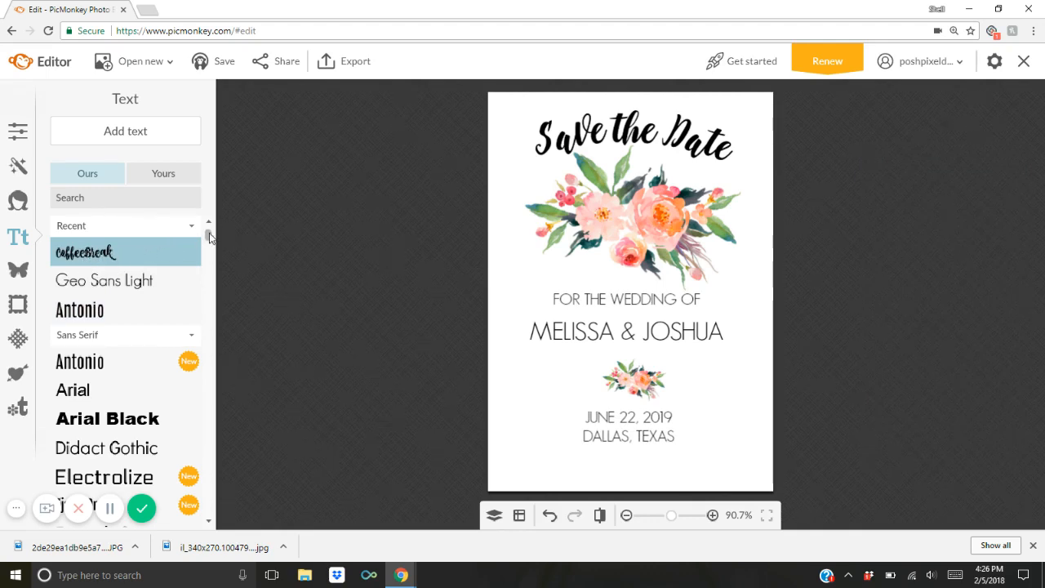
{"action": "scroll", "scroll_direction": "down", "scroll_amount": 3}
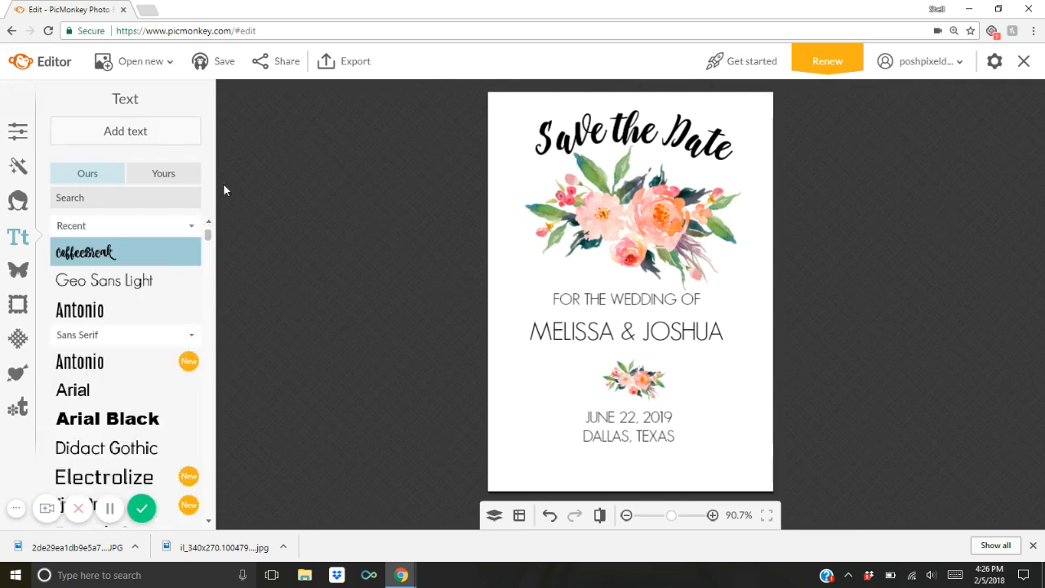
- Add 'formal invitation to follow' in script, centred along the card's bottom edge
{"action": "left_click", "coordinate": [124, 131]}
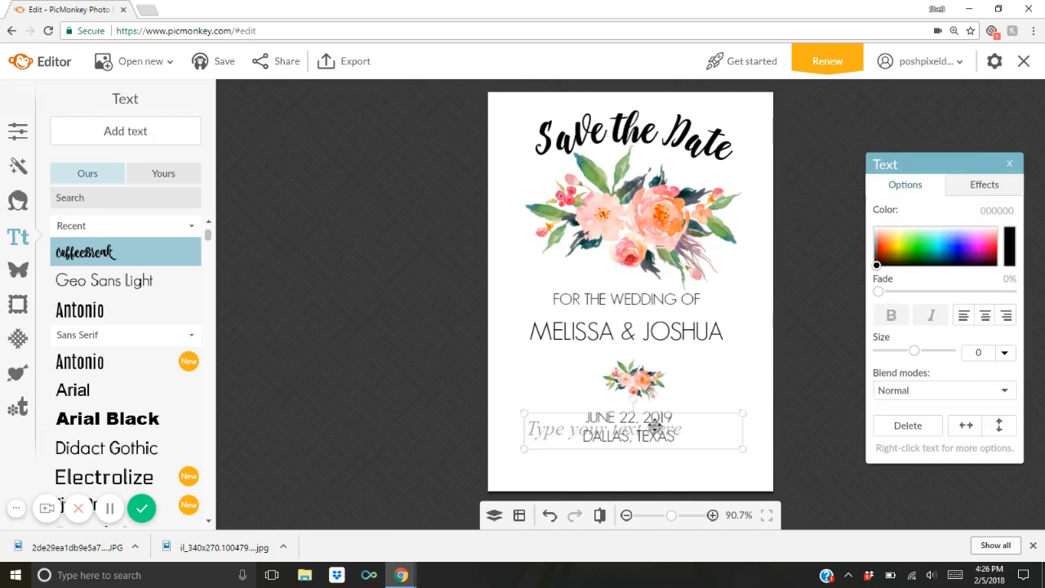
{"action": "left_click_drag", "start_coordinate": [633, 431], "coordinate": [633, 465]}
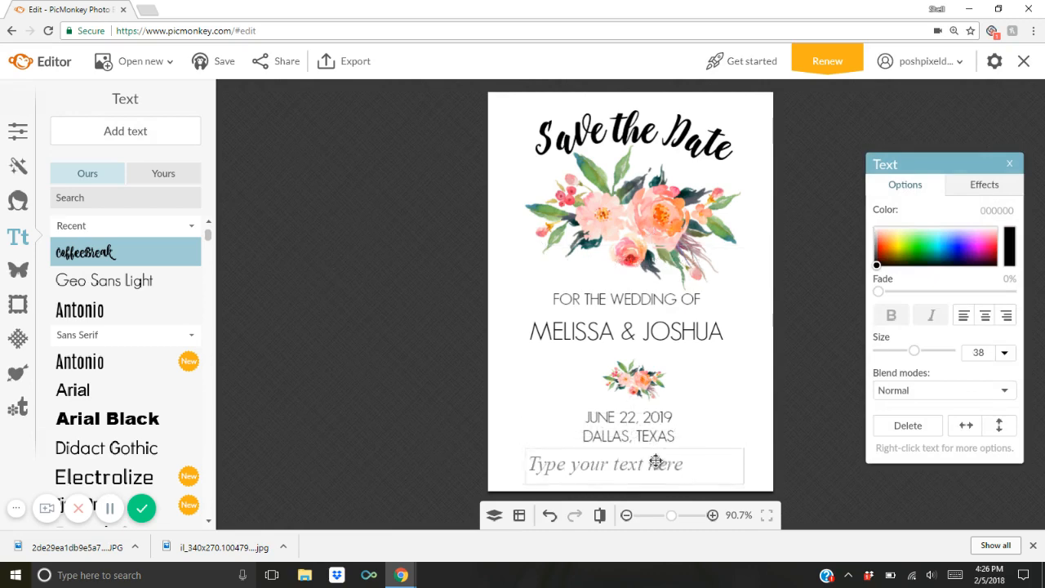
{"action": "type", "text": "formal invitation to follow"}
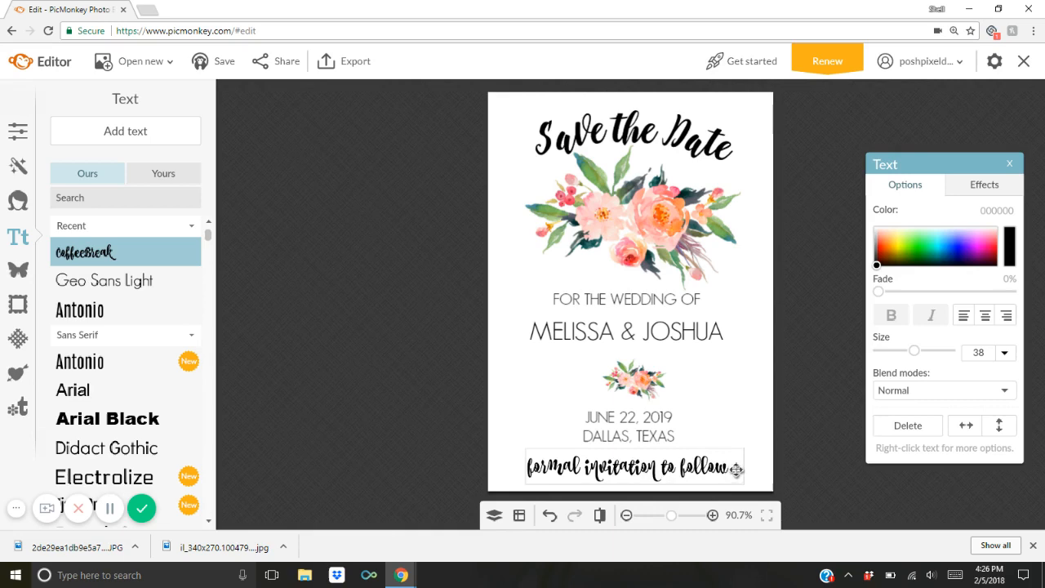
{"action": "left_click", "coordinate": [984, 315]}
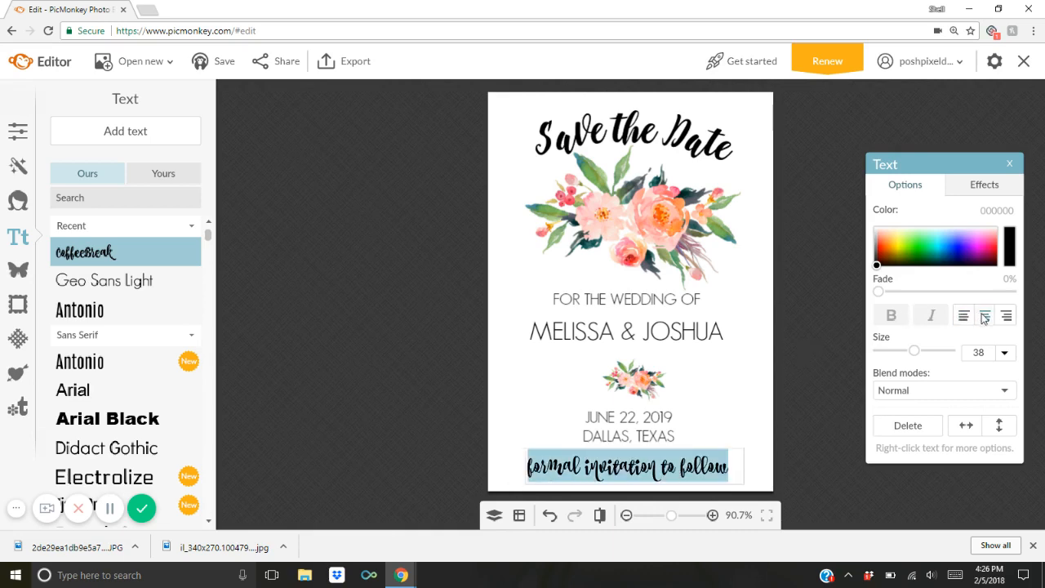
{"action": "left_click", "coordinate": [984, 314]}
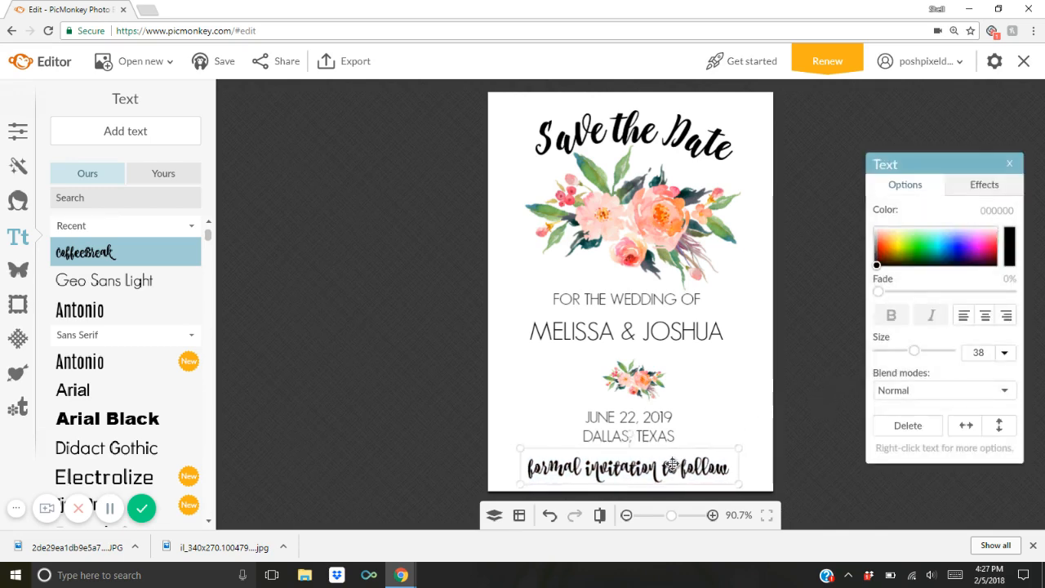
{"action": "left_click_drag", "start_coordinate": [914, 349], "coordinate": [911, 349]}
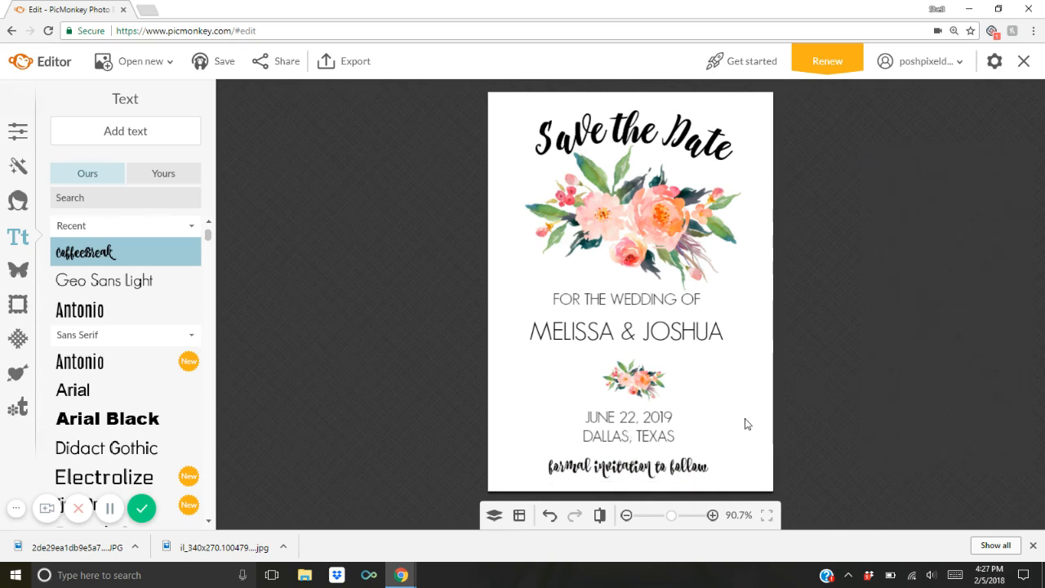
{"action": "mouse_move", "coordinate": [849, 410]}
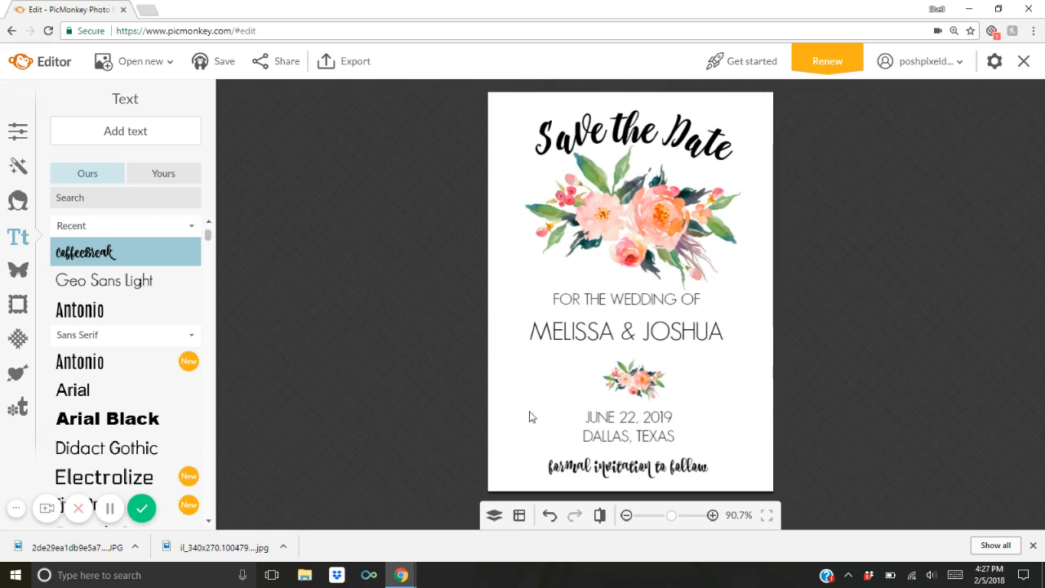
{"action": "mouse_move", "coordinate": [359, 60]}
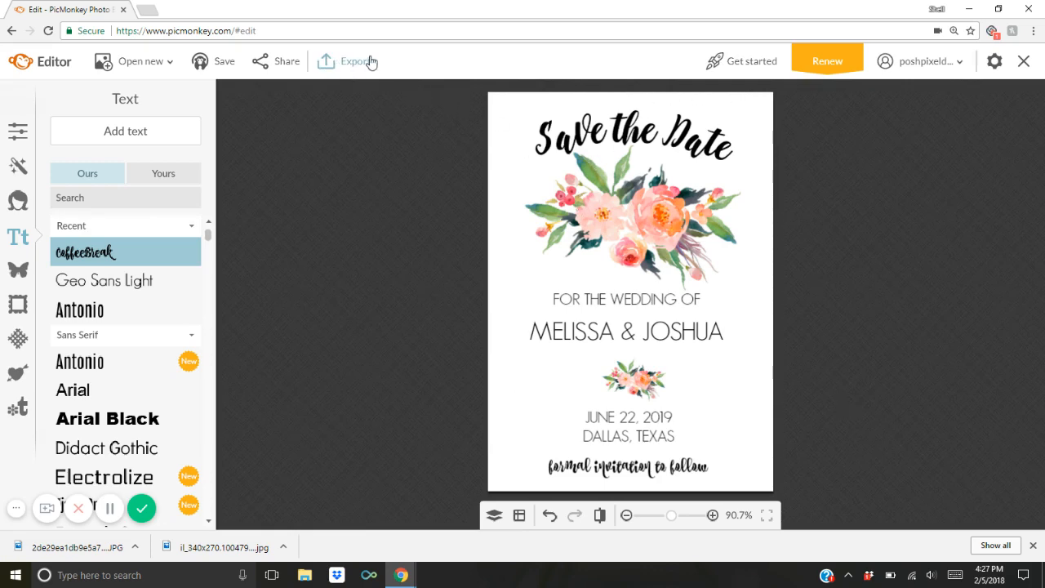
{"action": "mouse_move", "coordinate": [326, 240]}
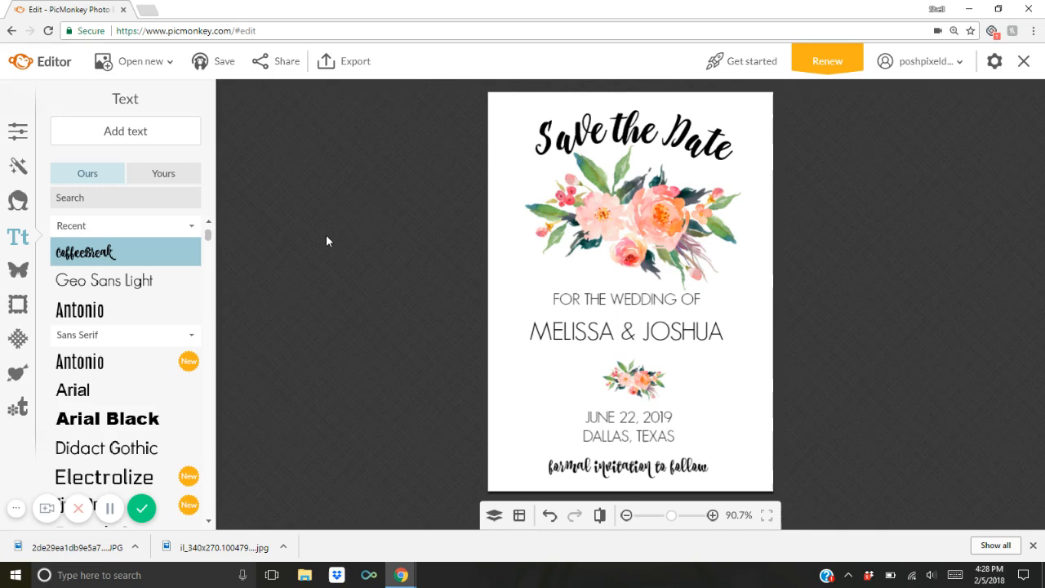
{"action": "mouse_move", "coordinate": [298, 409]}
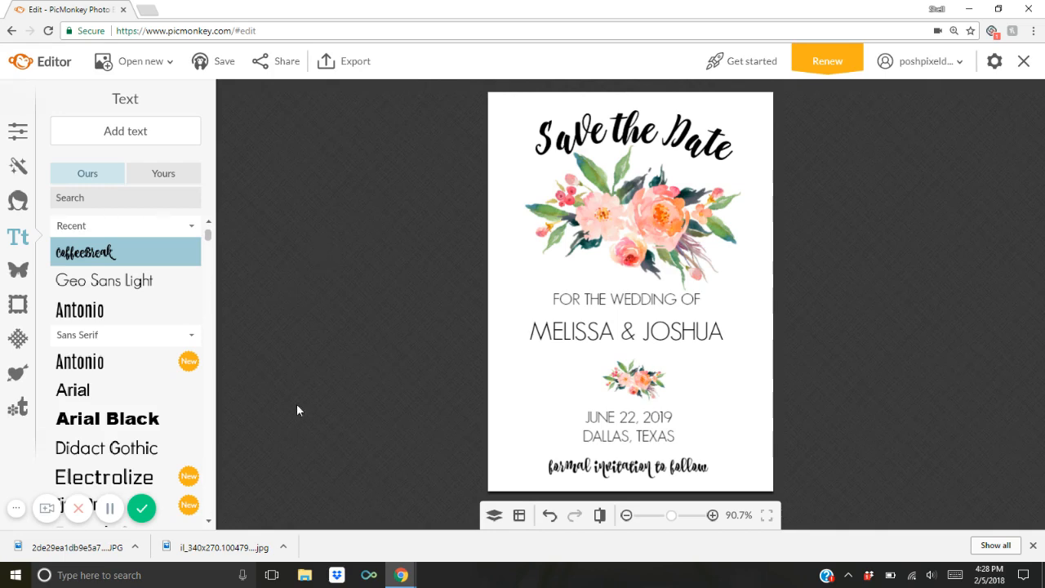